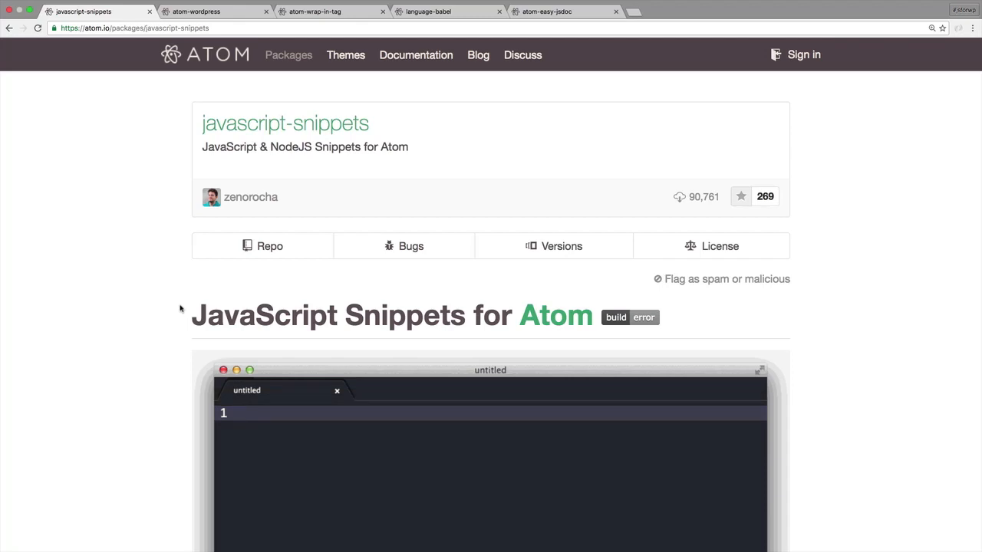
Scroll the javascript-snippets page past Install and Development to the Console snippets, like cd.
scroll("down", 3)
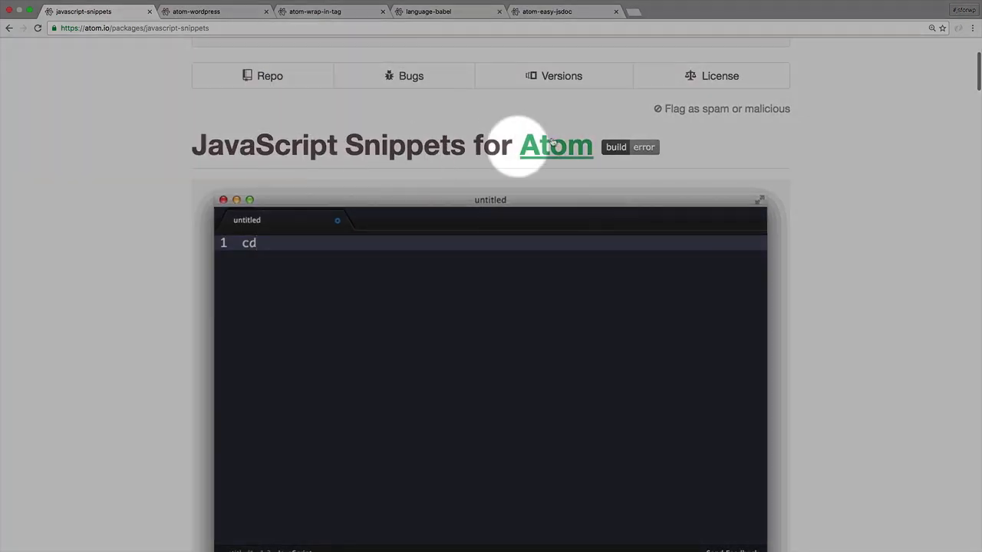
scroll("down", 3)
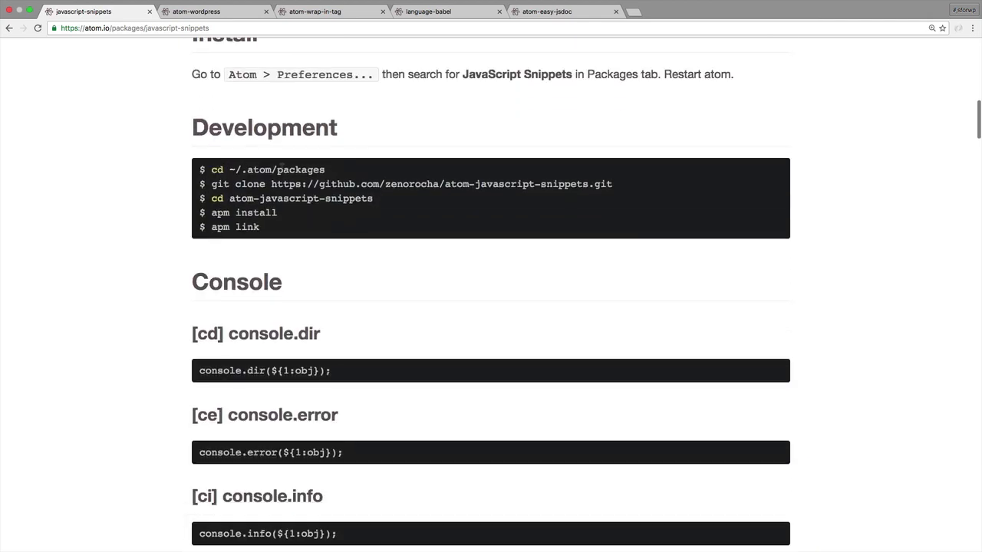
scroll("down", 3)
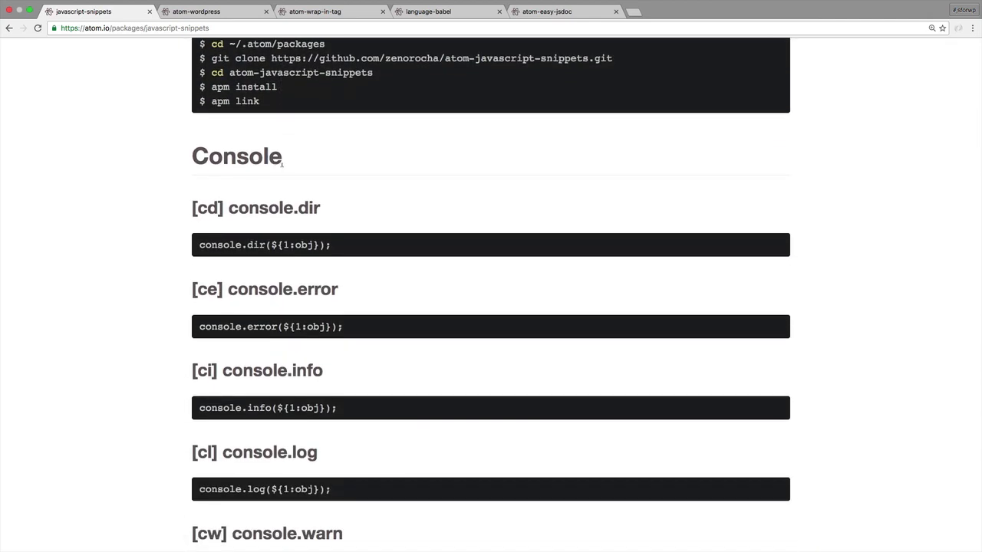
mouse_move(271, 190)
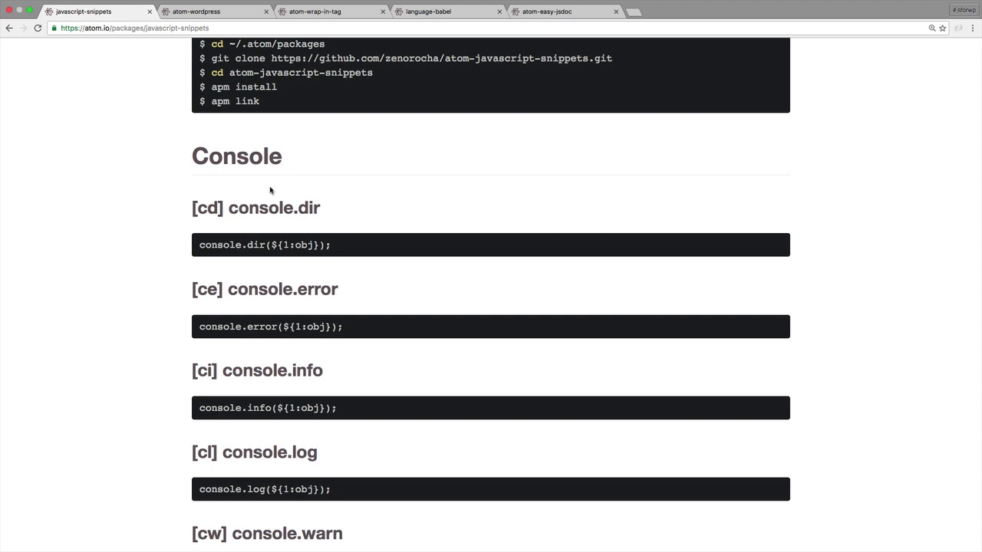
left_click(208, 208)
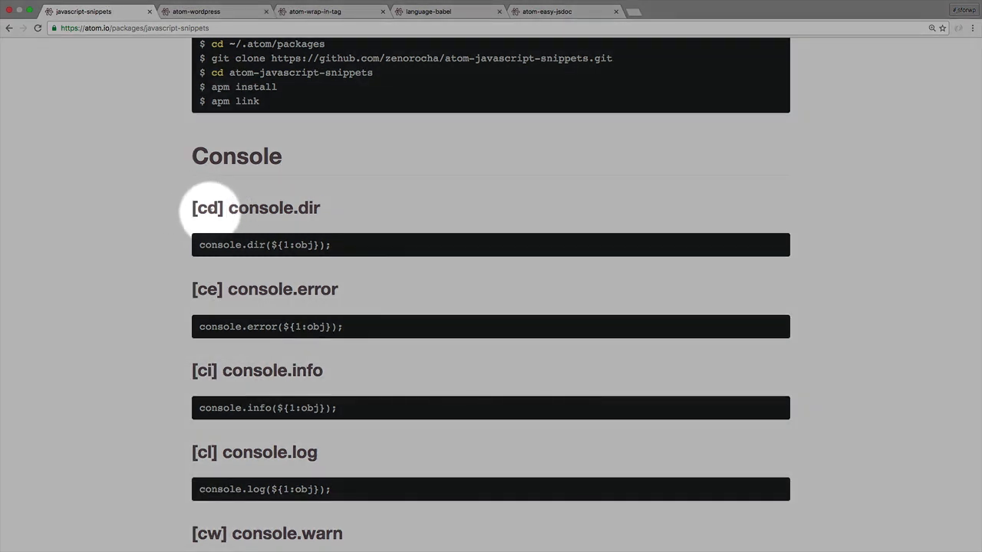
mouse_move(201, 257)
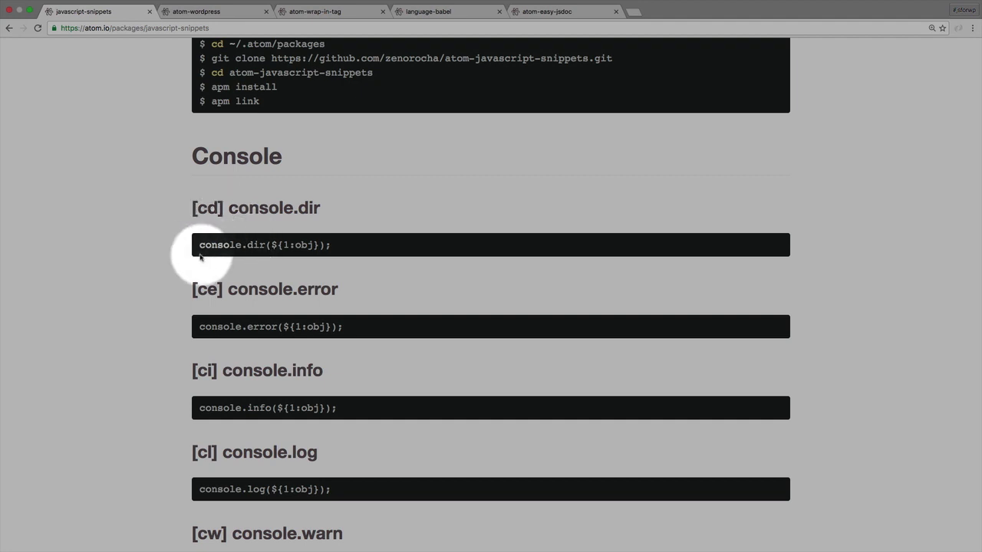
scroll("down", 3)
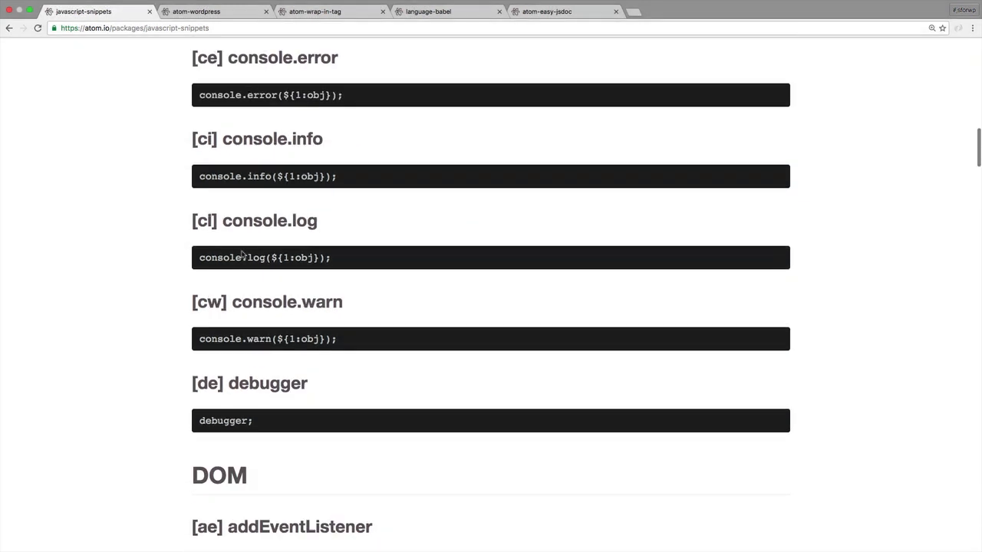
Select console.log's obj placeholder, then scroll past the DOM snippets to forEach and for-in.
scroll("down", 3)
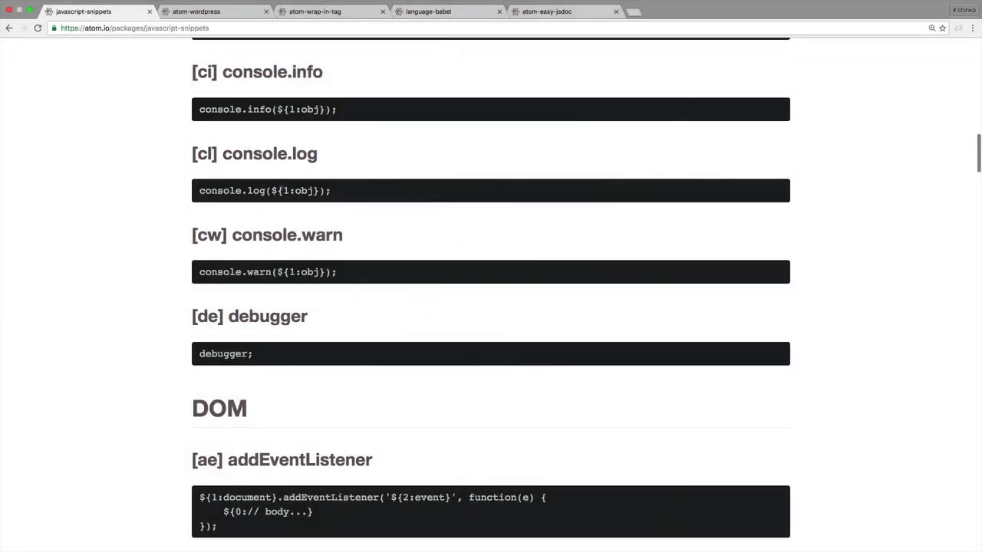
double_click(297, 190)
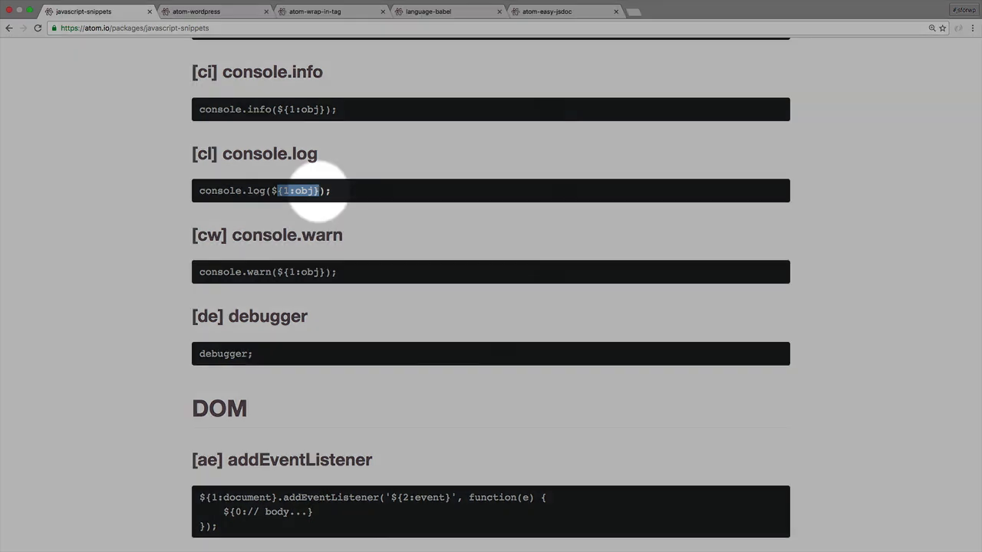
scroll("down", 3)
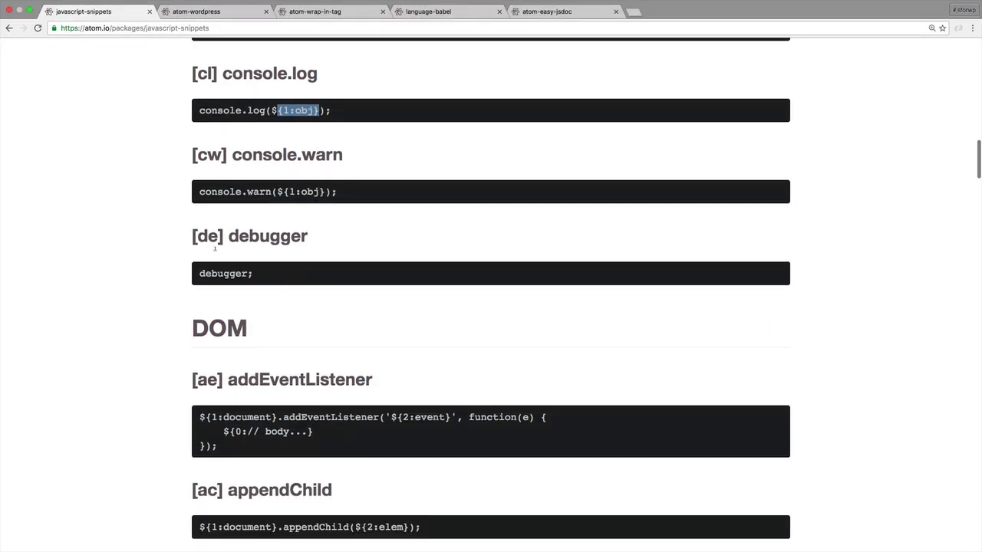
scroll("down", 3)
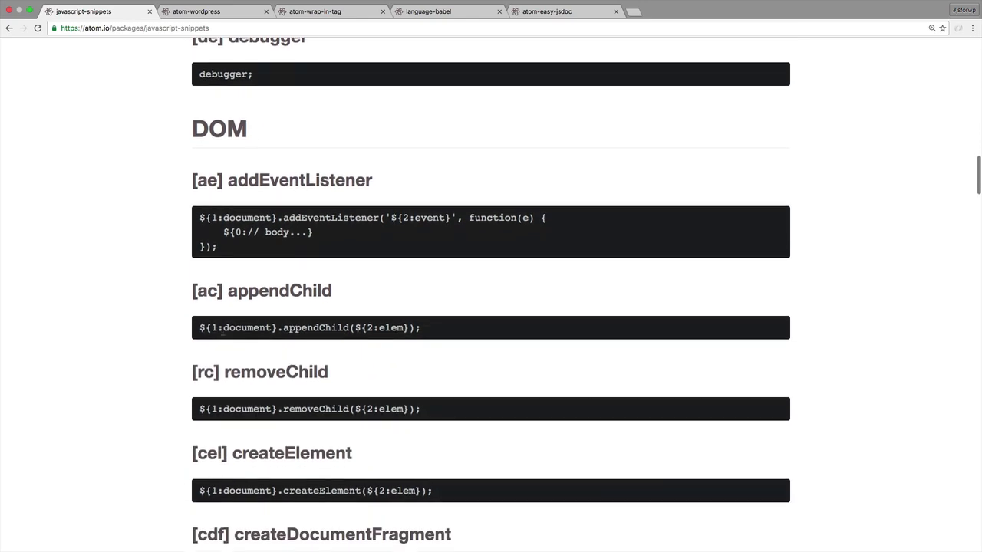
scroll("down", 3)
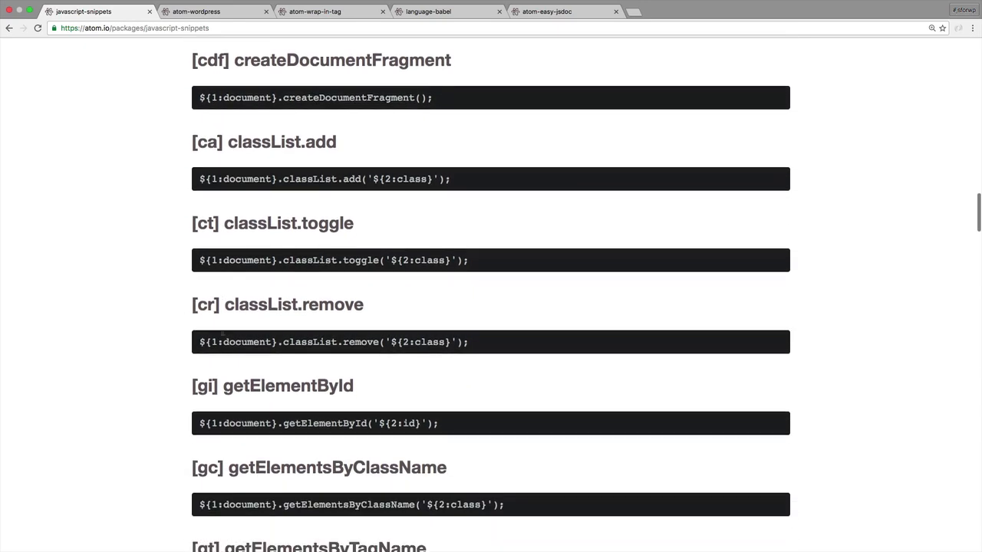
scroll("down", 3)
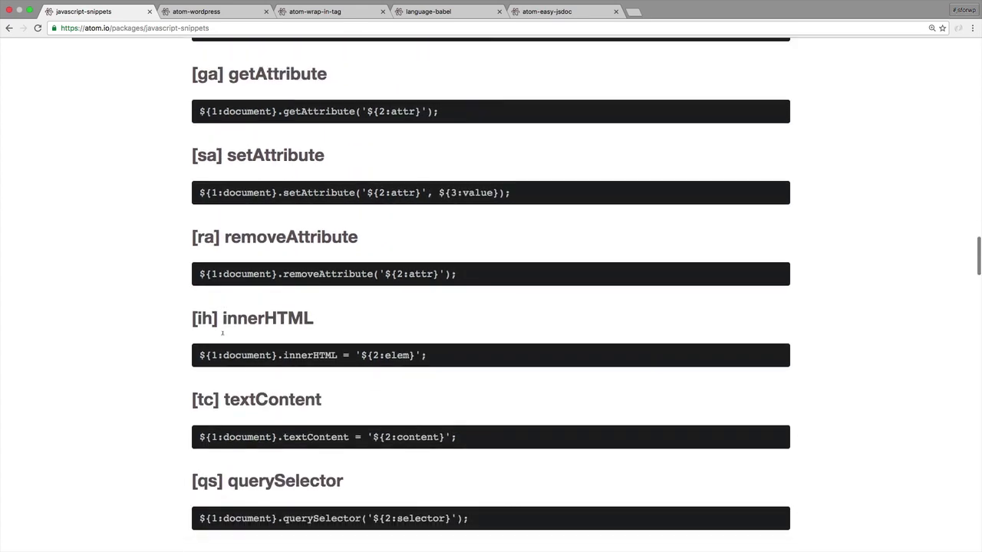
scroll("down", 3)
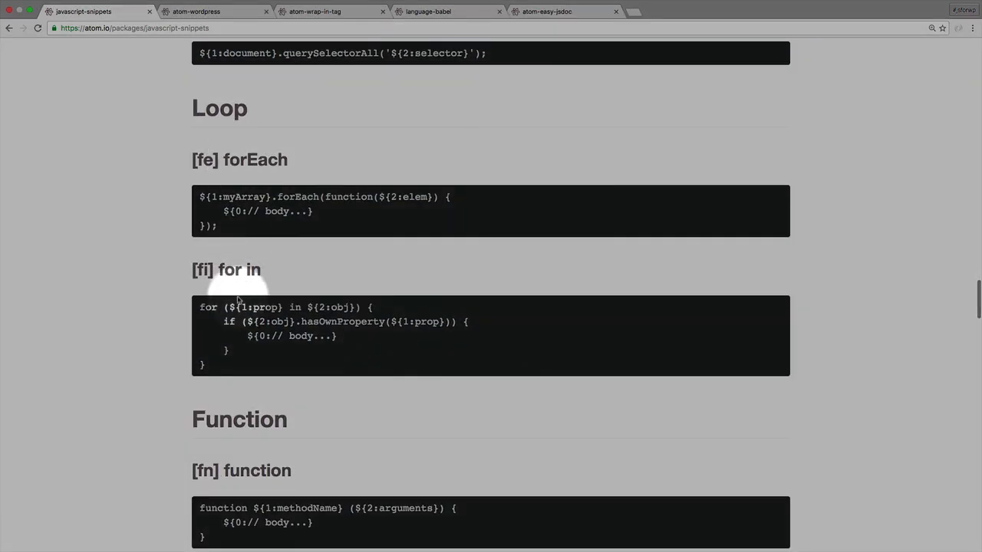
scroll("down", 3)
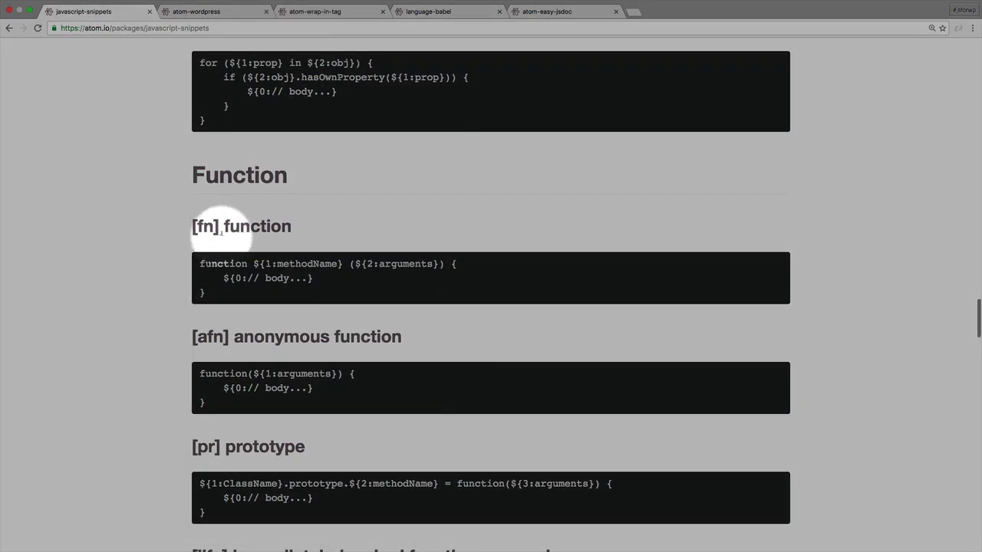
scroll("down", 3)
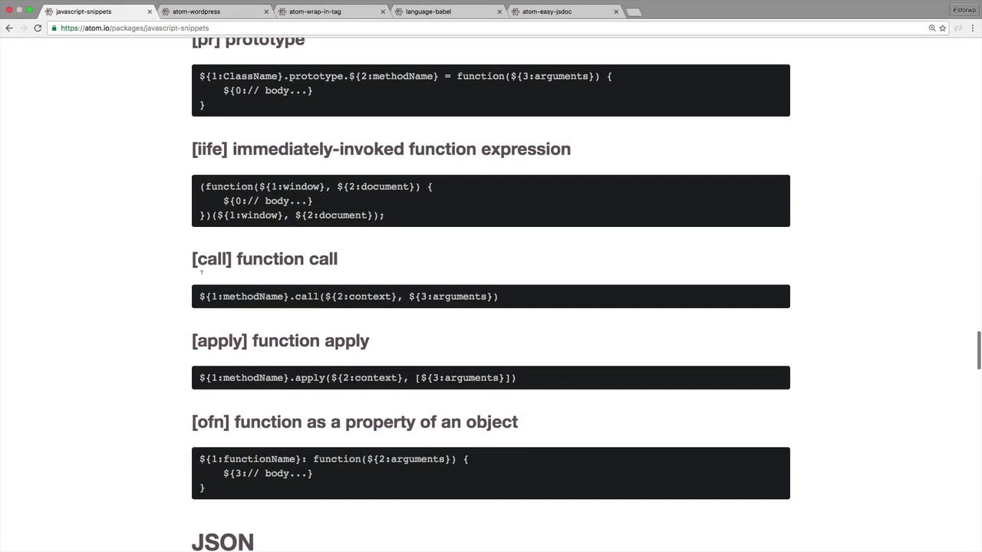
scroll("down", 3)
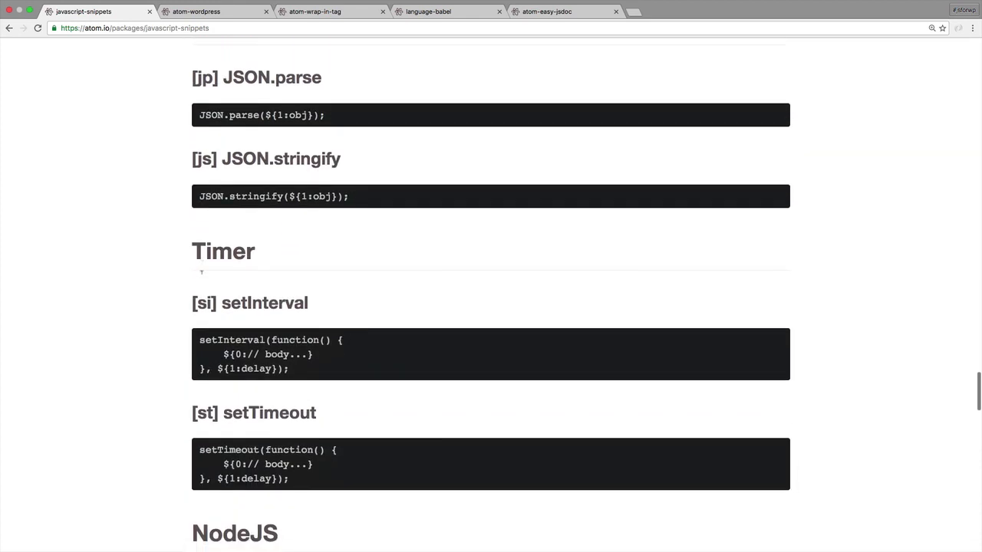
scroll("down", 3)
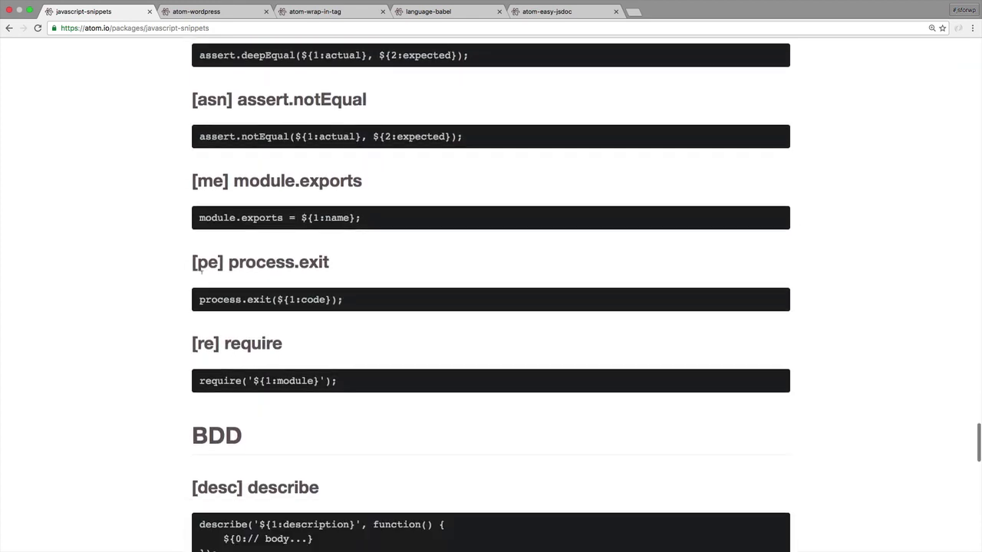
scroll("down", 3)
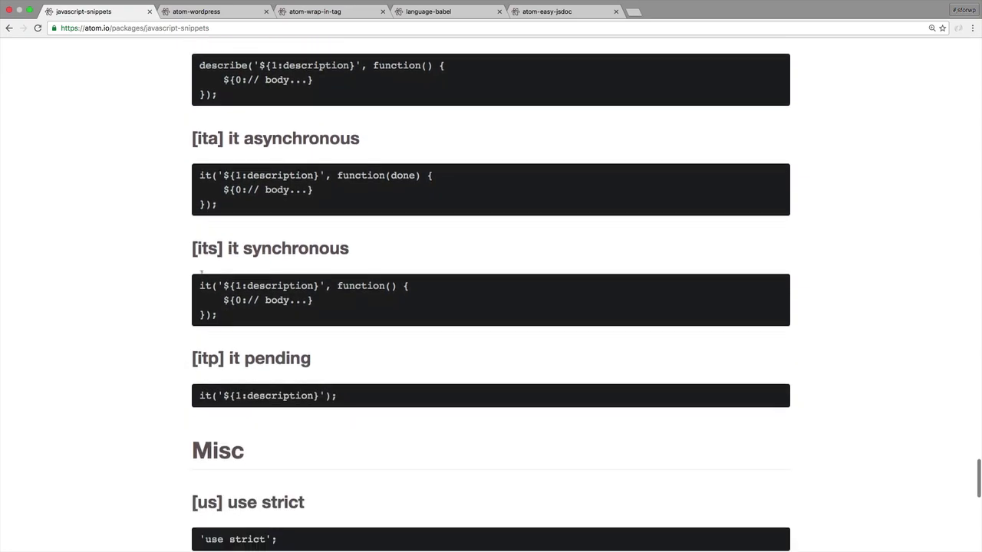
scroll("down", 3)
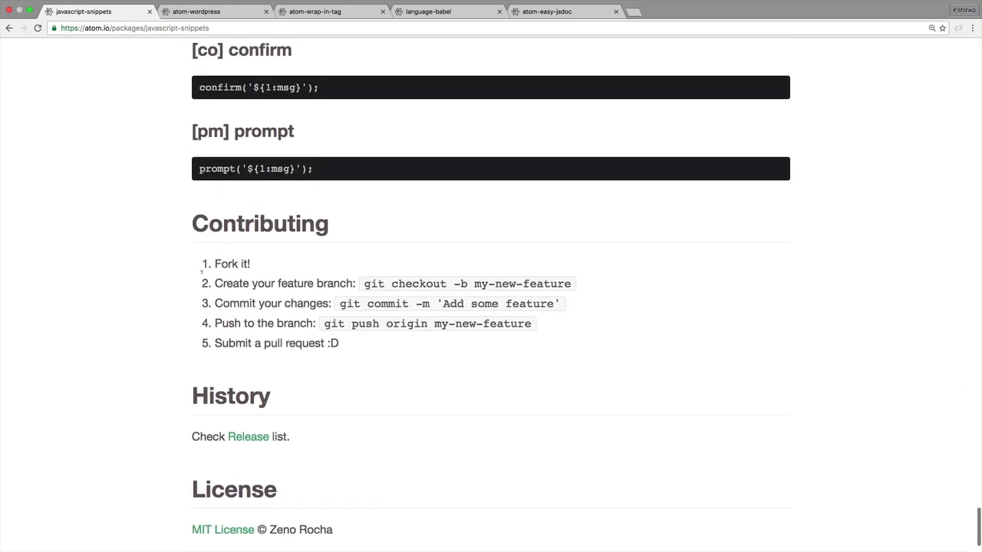
scroll("up", 3)
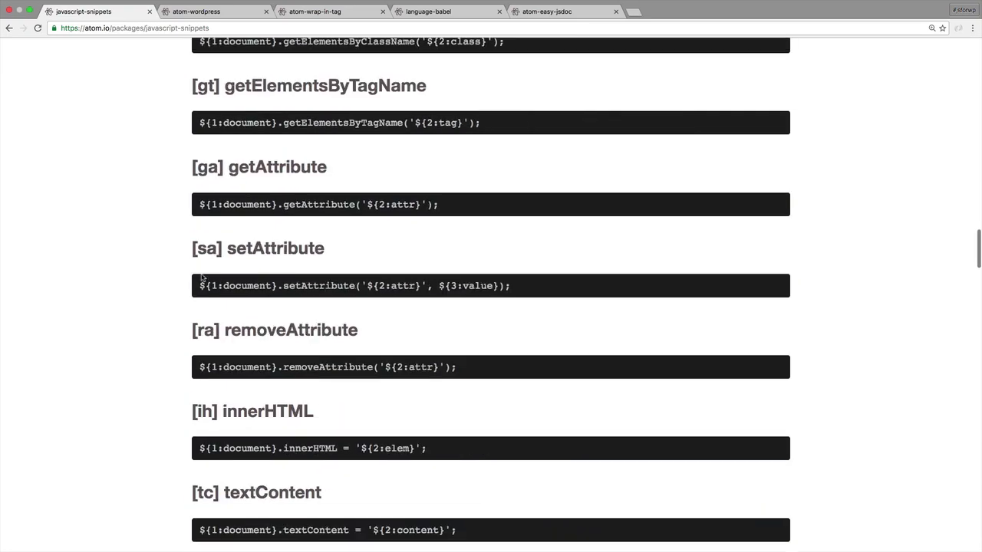
scroll("up", 3)
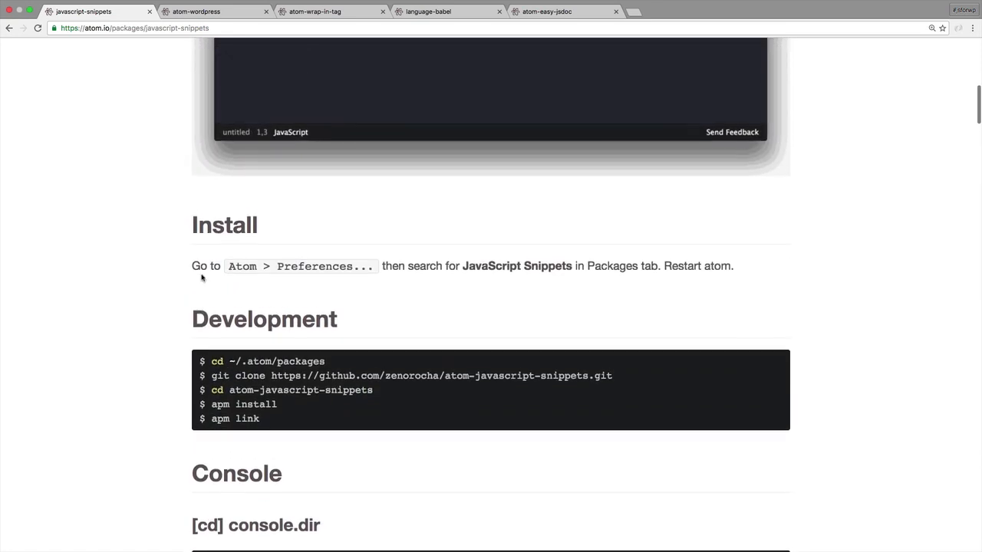
scroll("down", 3)
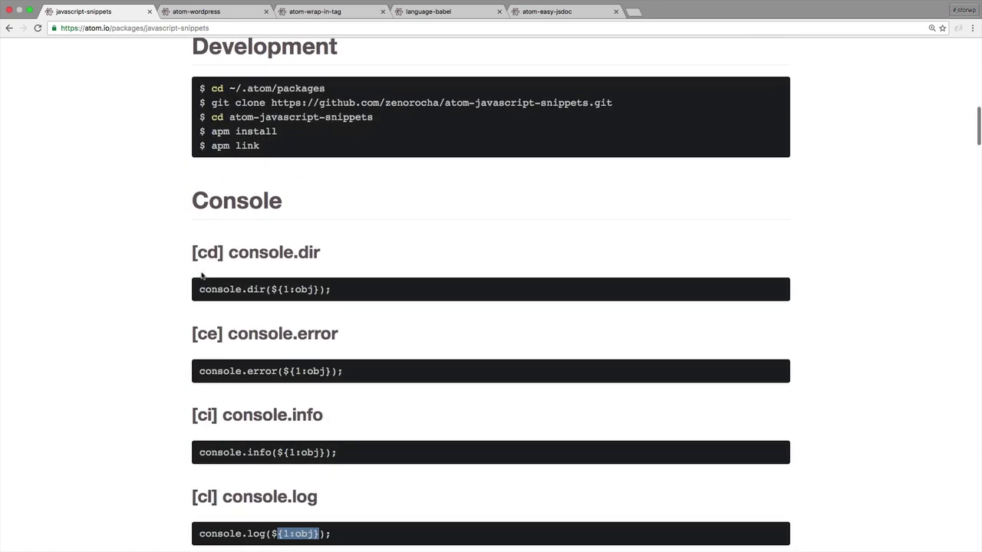
scroll("down", 3)
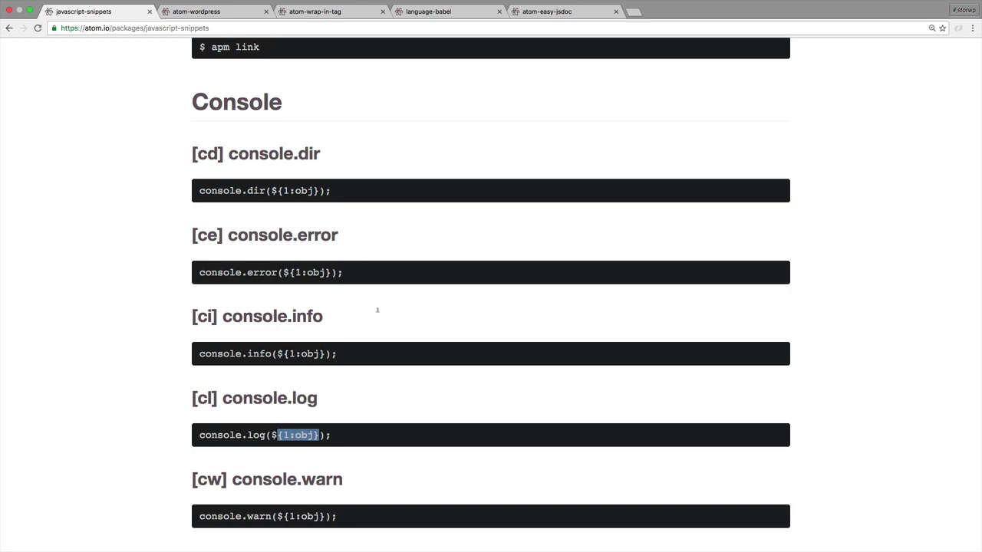
scroll("up", 3)
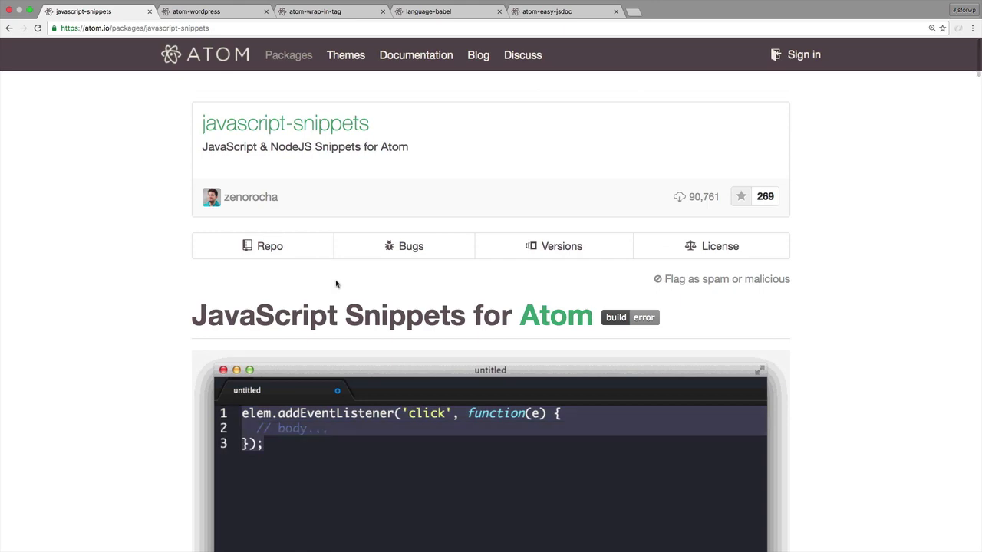
scroll("down", 3)
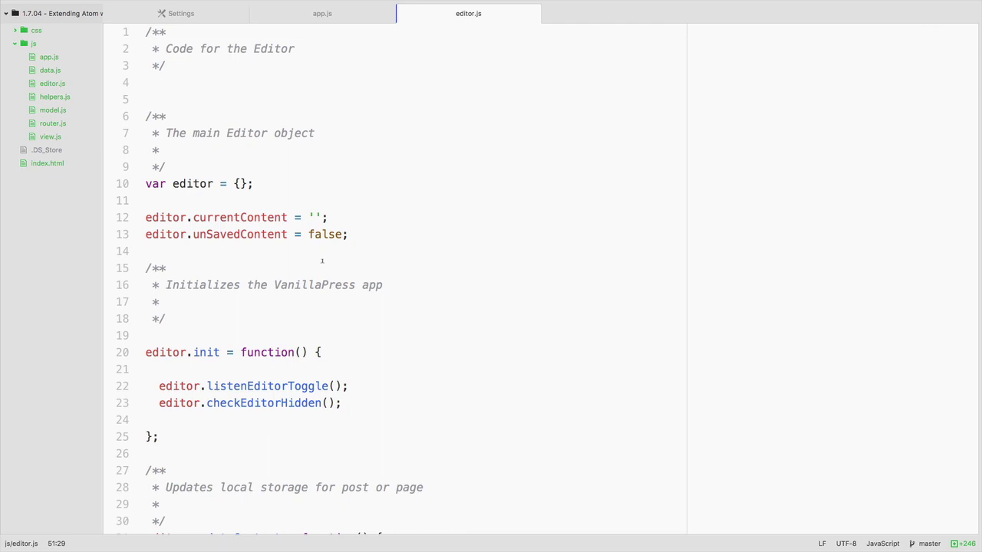
Scroll editor.js to editor.init and add a blank line after the checkEditorHidden call.
scroll("down", 3)
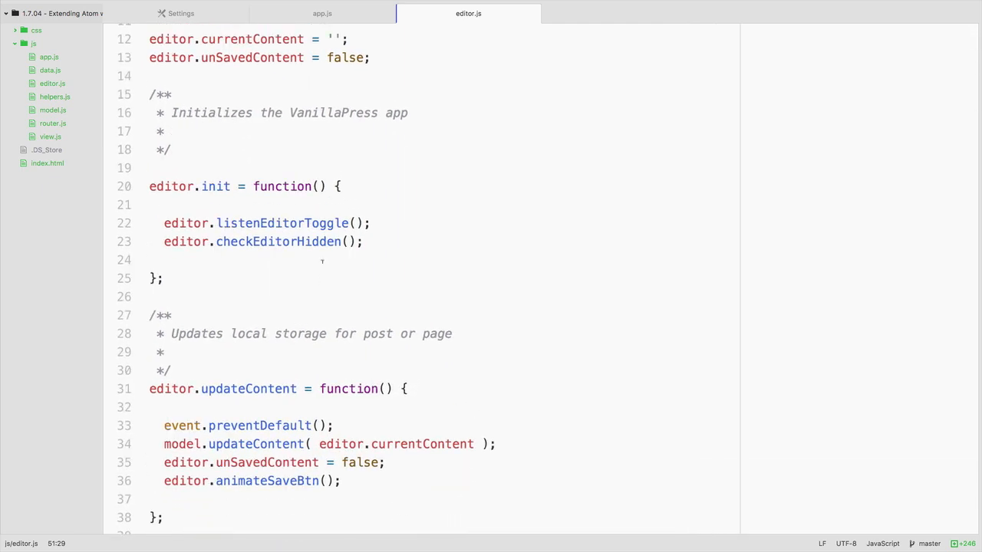
scroll("up", 3)
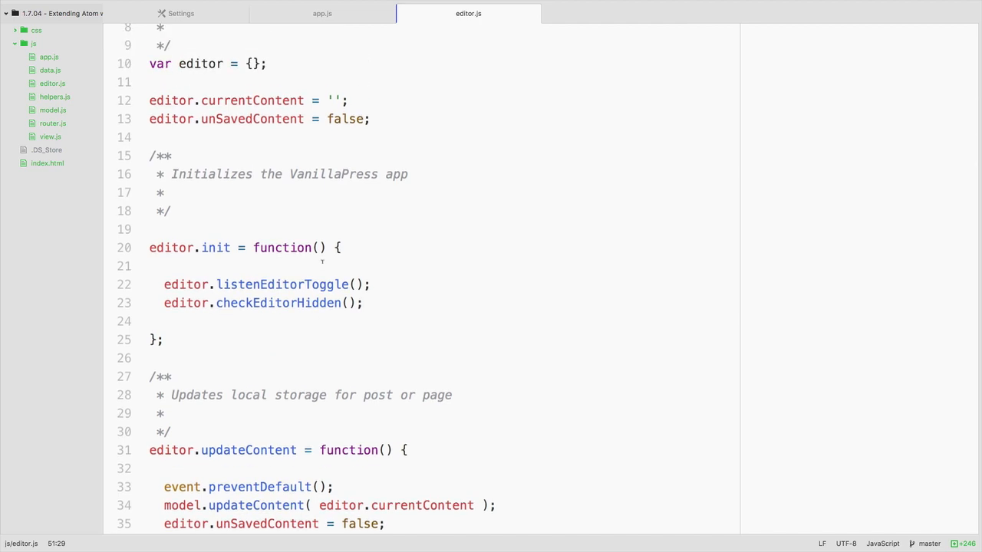
left_click(365, 302)
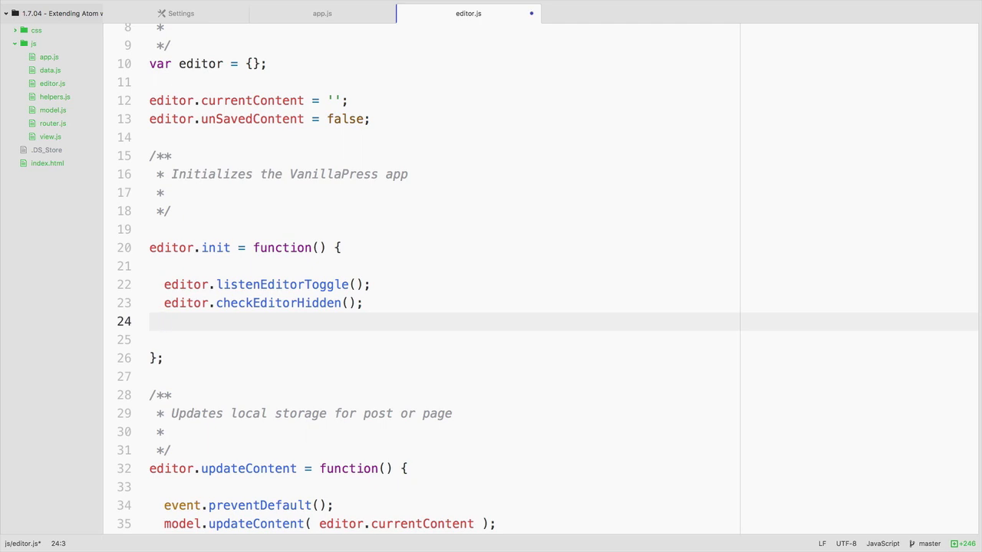
Expand the cl snippet and type 'Whatever I want' as the console.log argument.
type("cl")
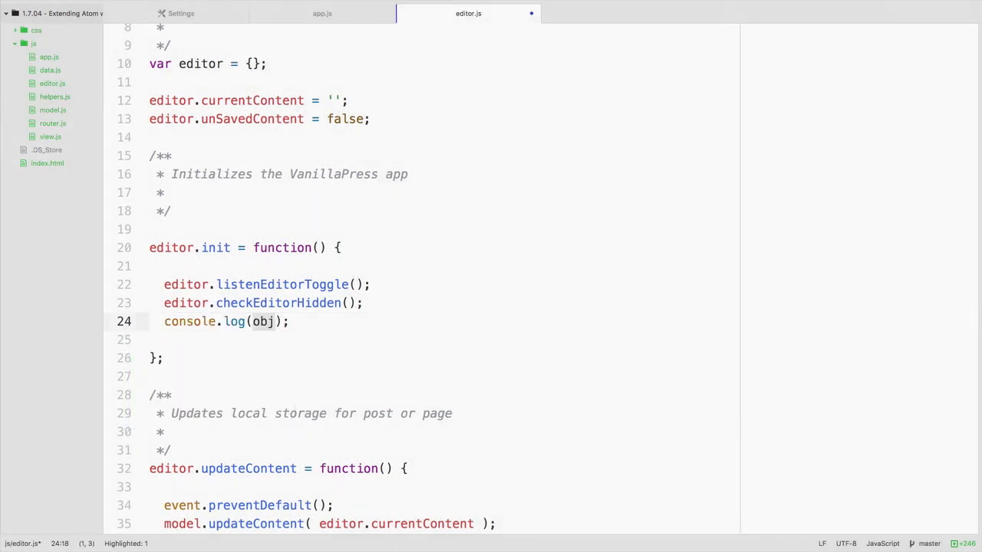
type("'W'")
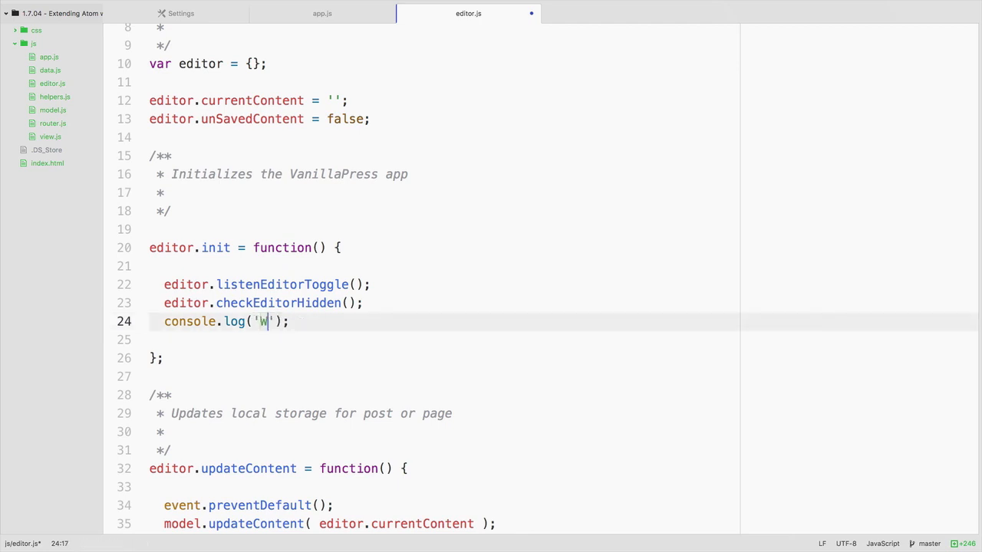
type("hatever I want")
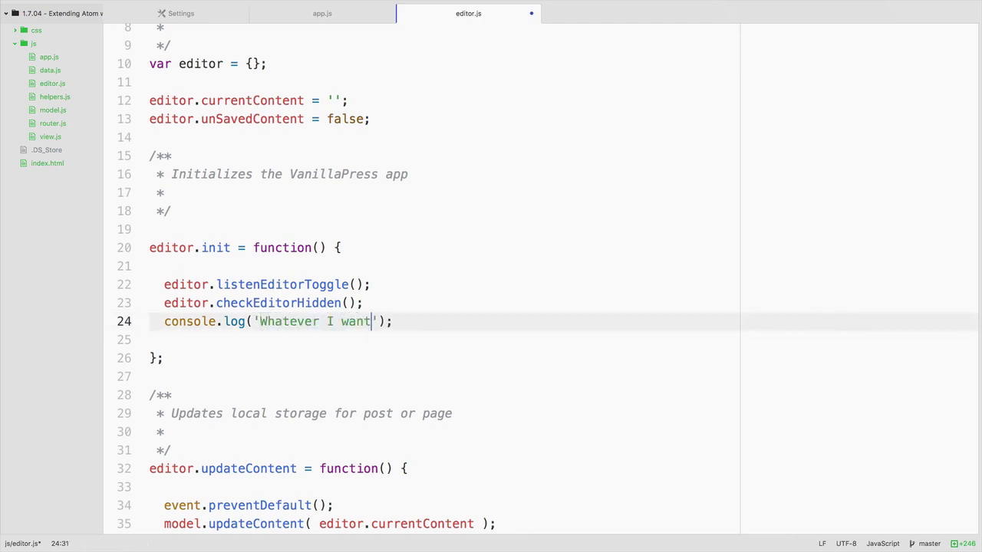